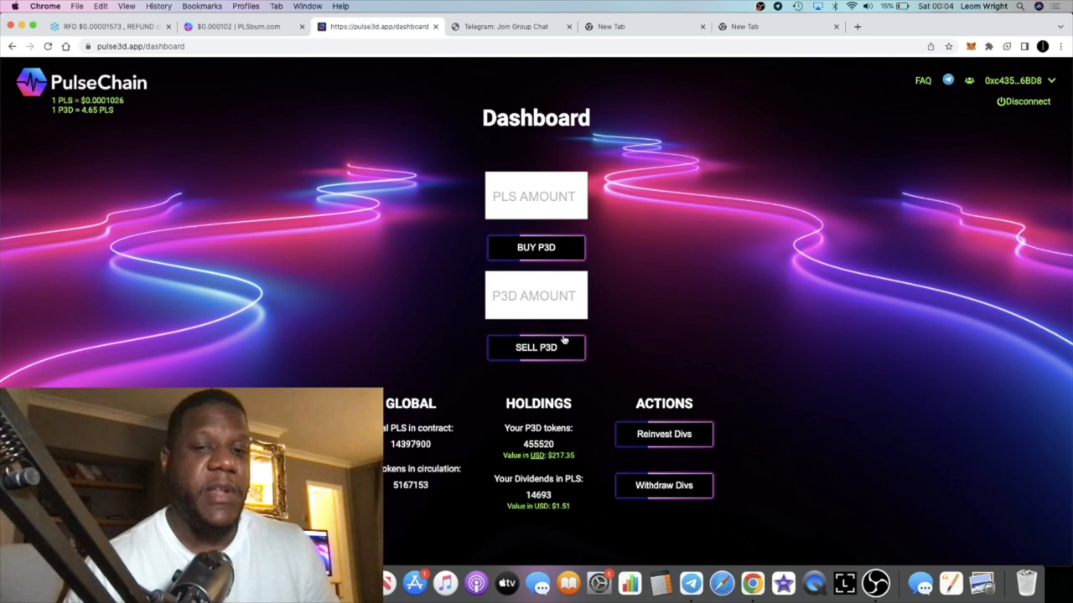
mouse_move(620, 310)
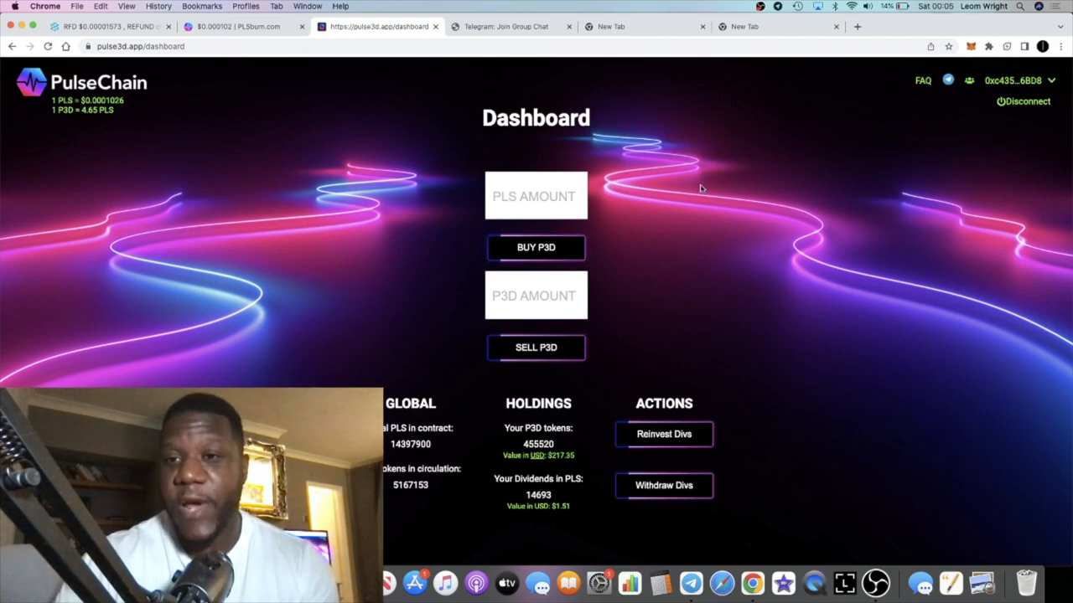
- Go to the FAQ page from the dashboard header
left_click(921, 79)
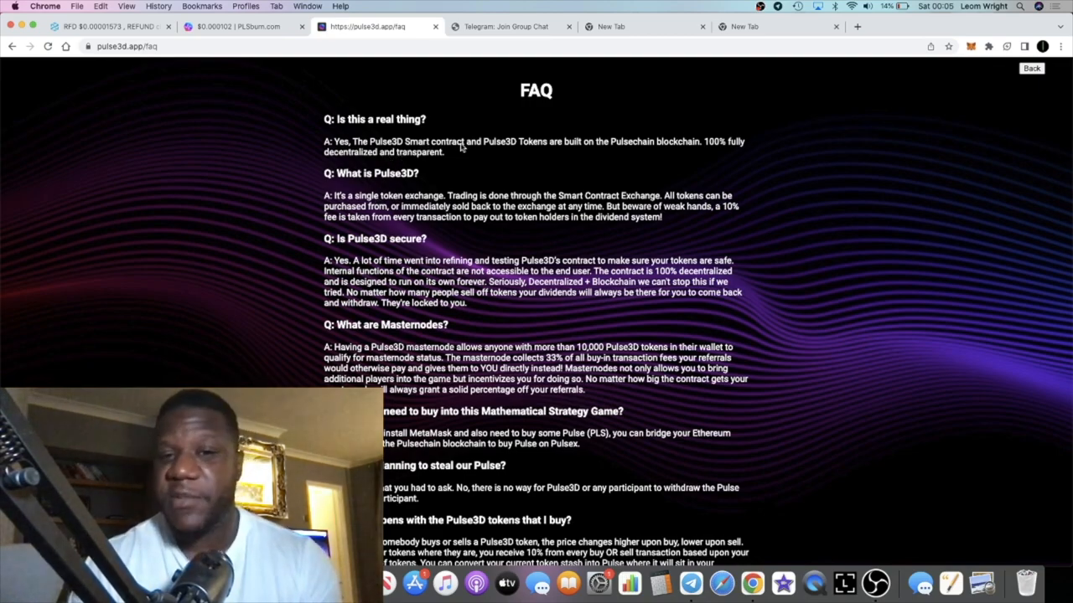
mouse_move(509, 156)
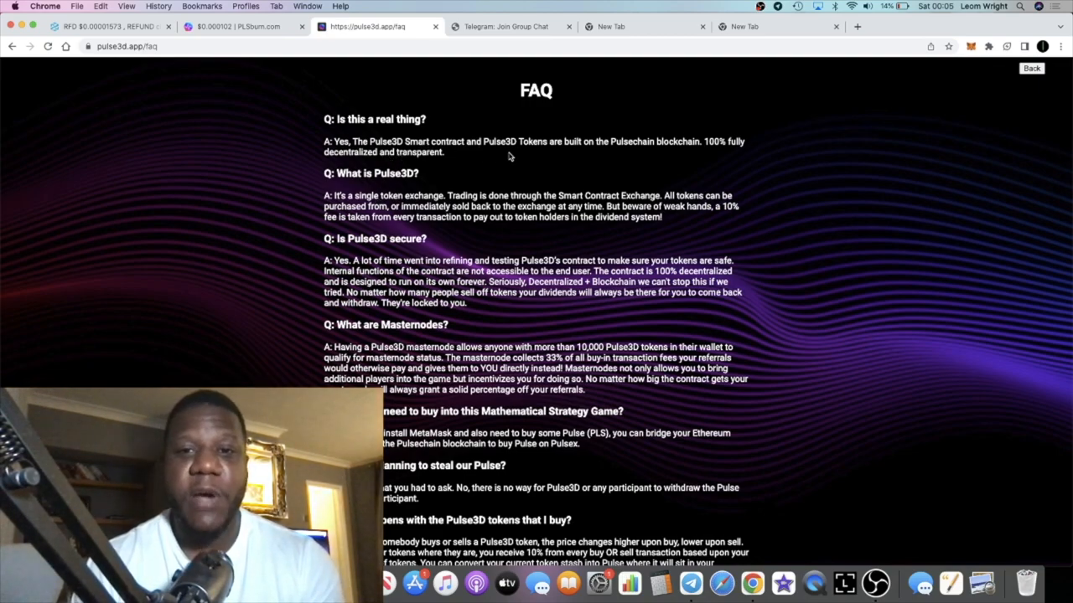
mouse_move(512, 156)
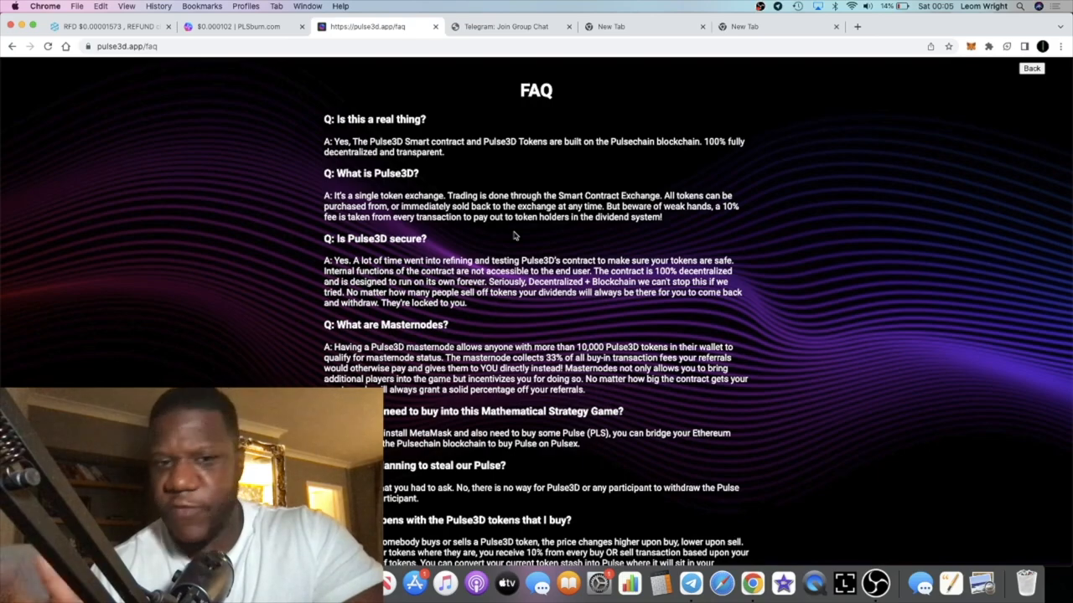
mouse_move(558, 298)
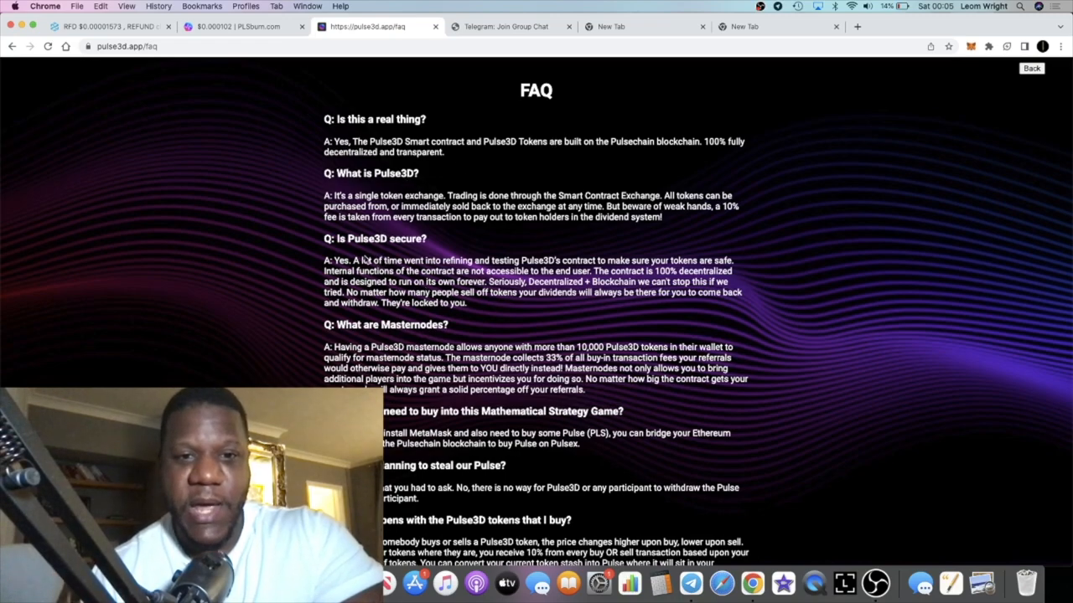
mouse_move(402, 272)
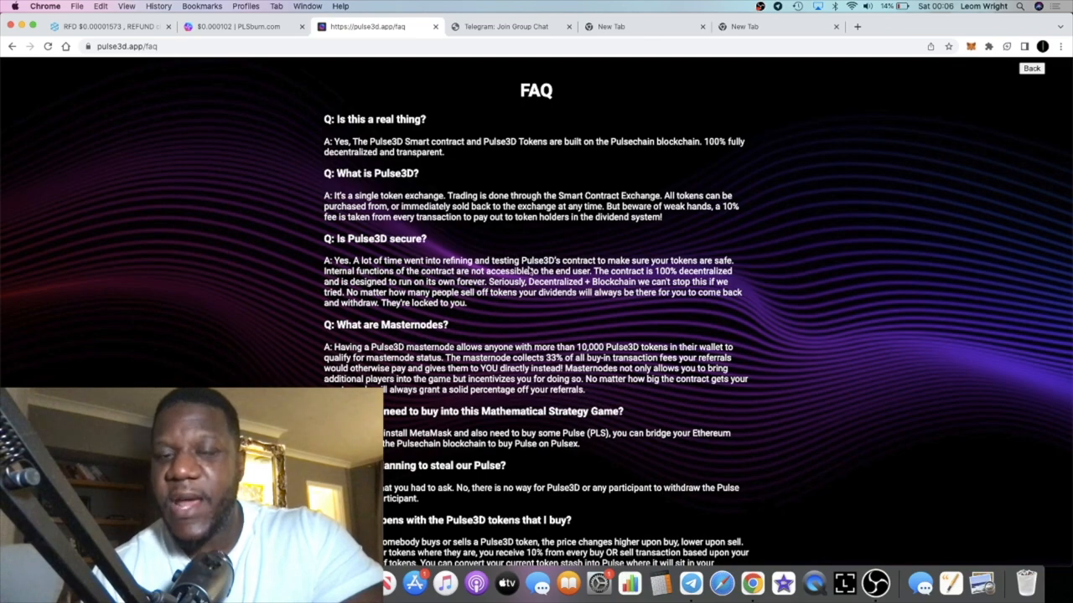
mouse_move(530, 270)
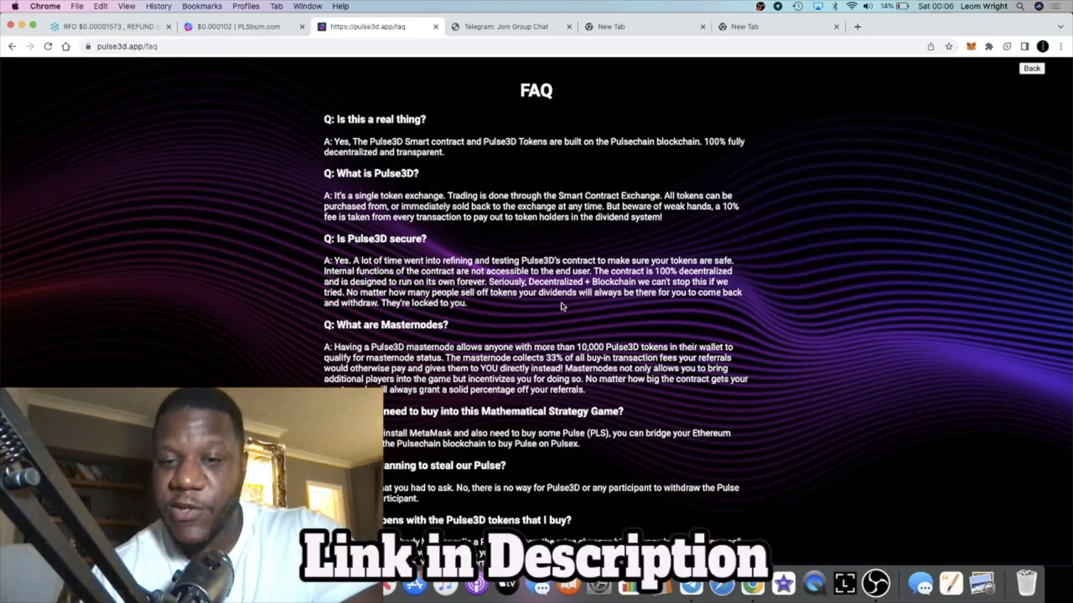
mouse_move(522, 304)
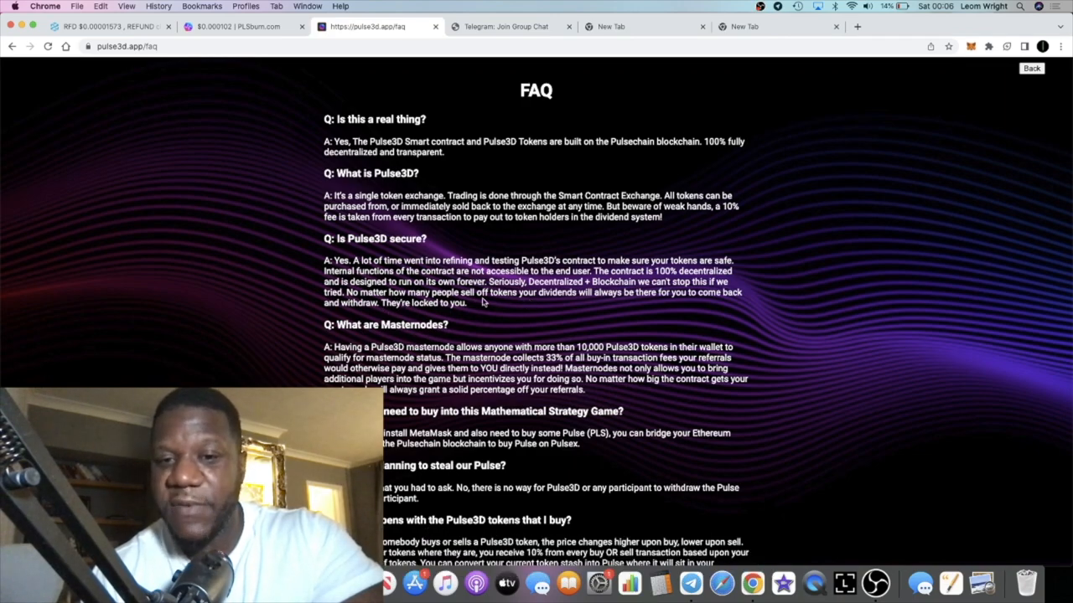
- Read down the FAQ answers, then return to the dashboard showing 455,520 P3D and 14,693 PLS
scroll("down", 3)
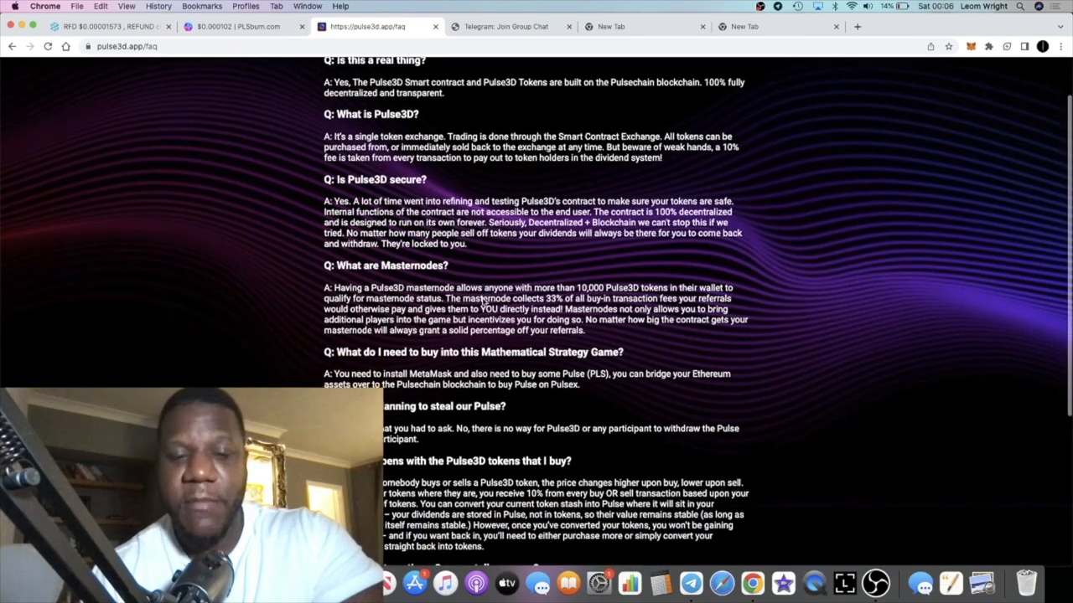
scroll("down", 3)
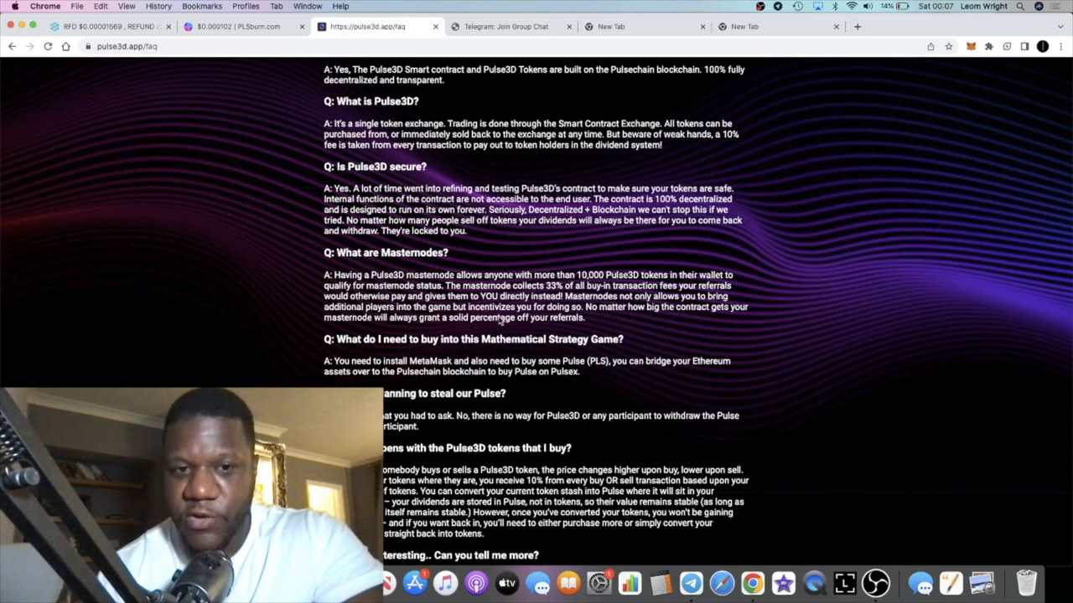
scroll("down", 3)
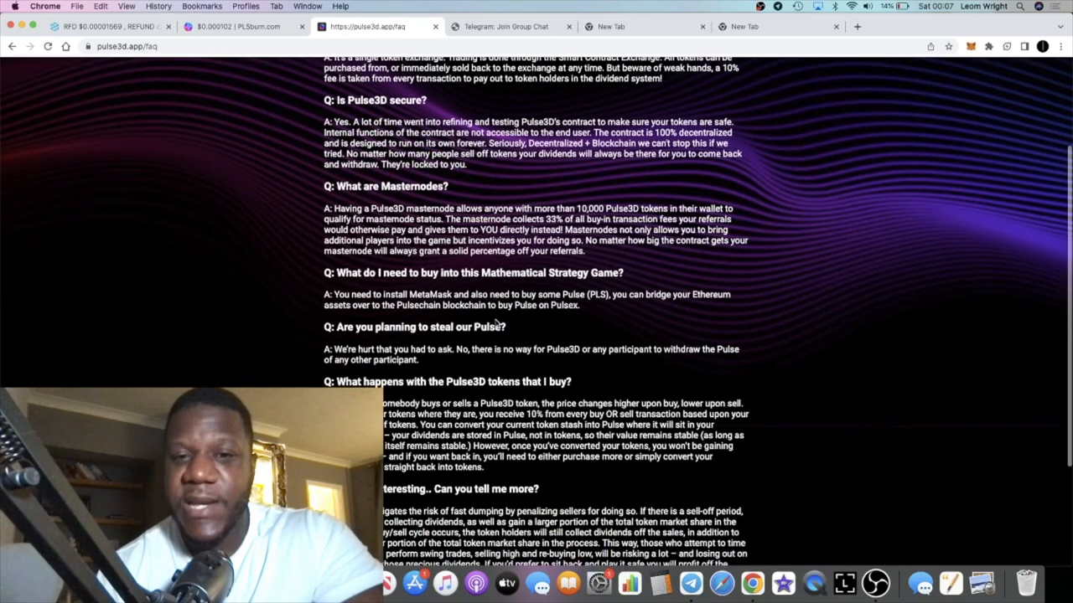
scroll("down", 3)
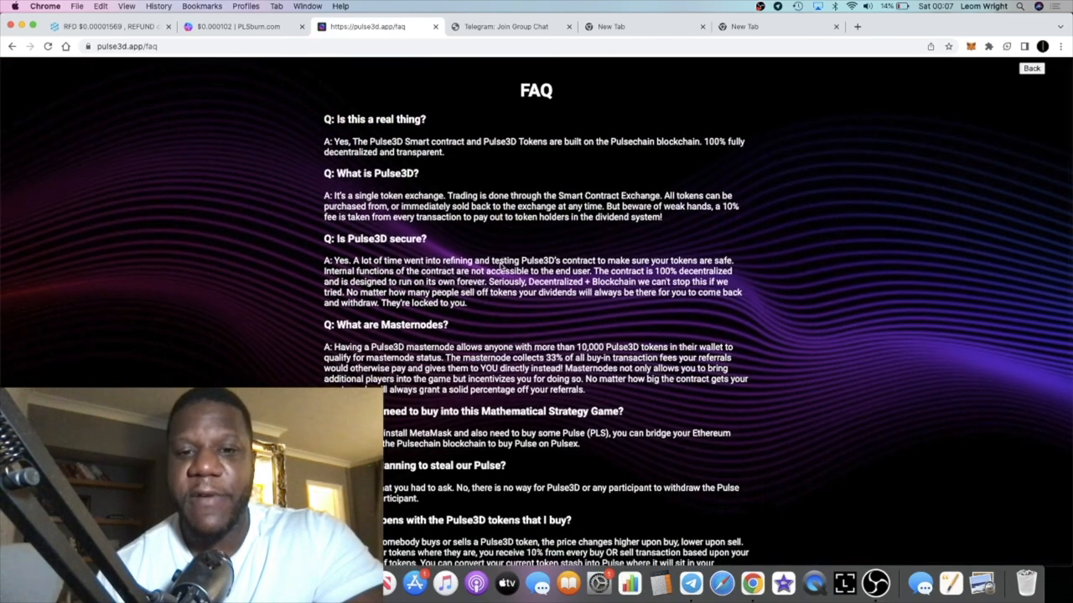
scroll("down", 3)
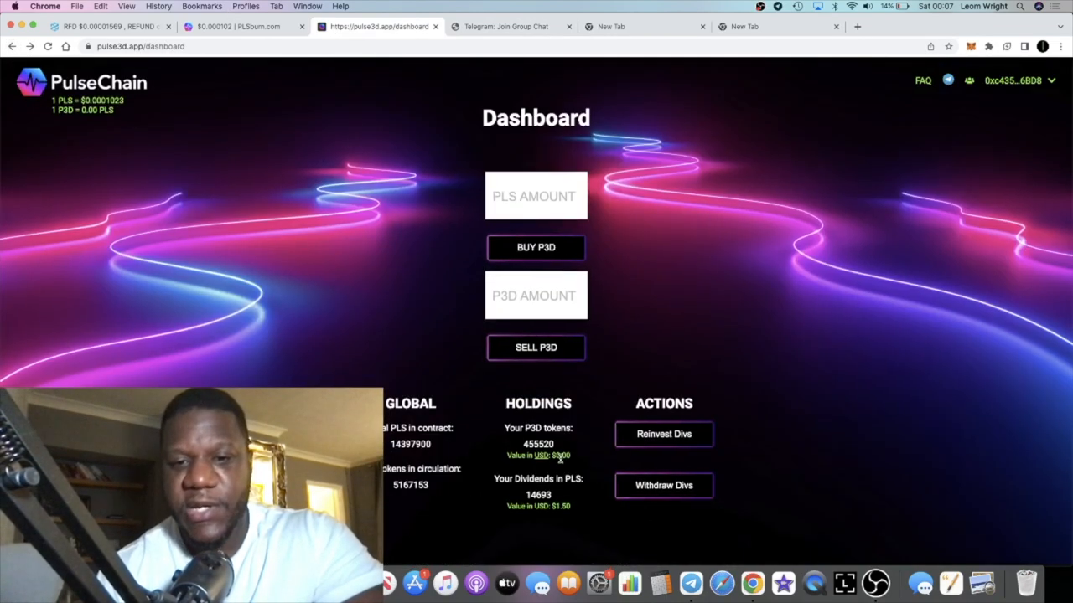
- Show the masternode referral panel with the referral link and 0 PLS bonus
scroll("down", 3)
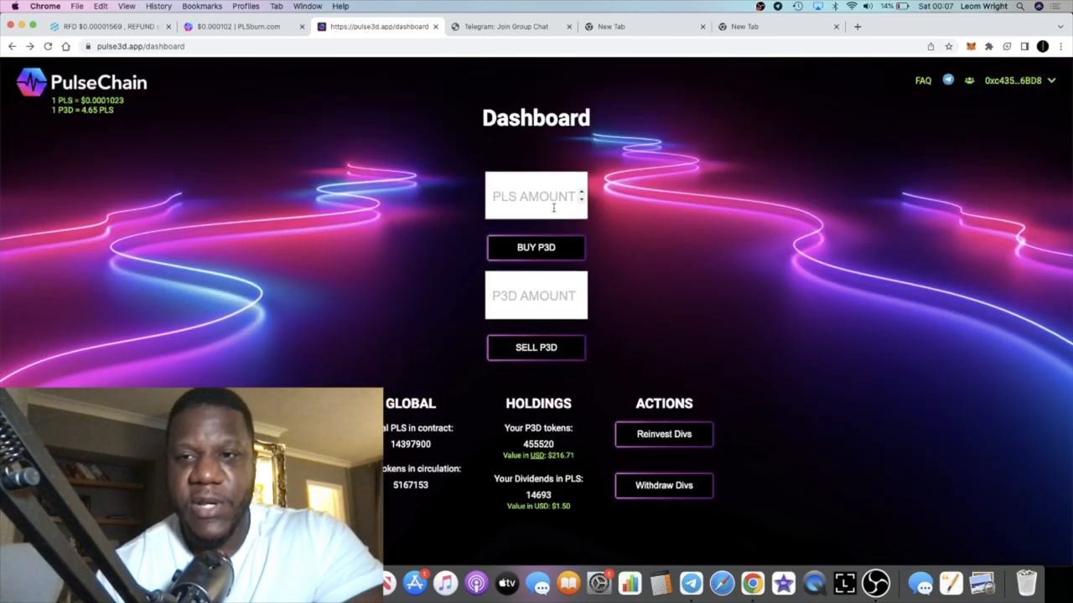
mouse_move(1029, 122)
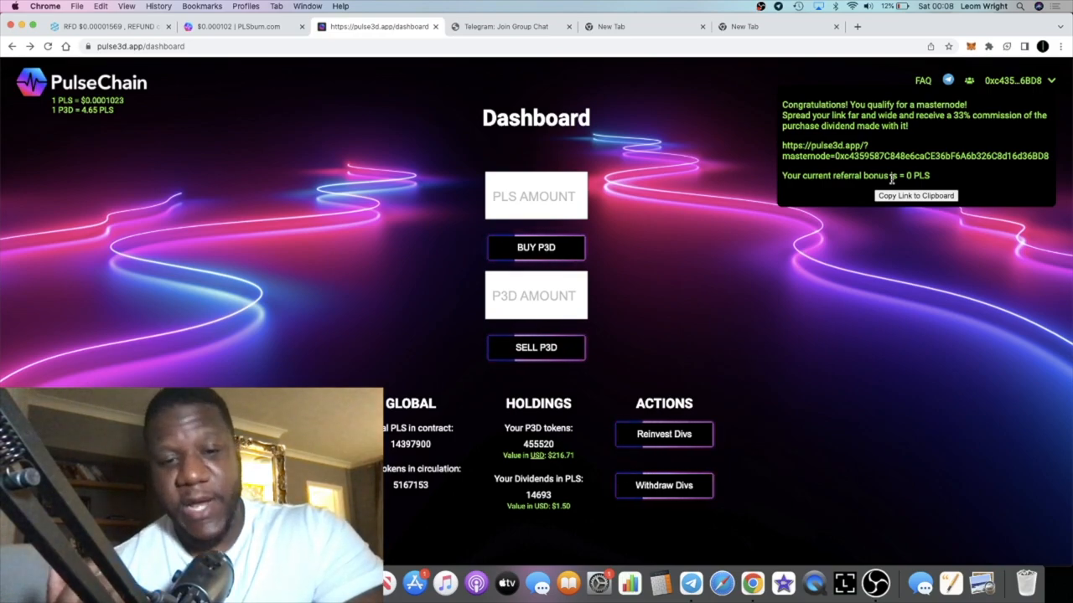
mouse_move(702, 340)
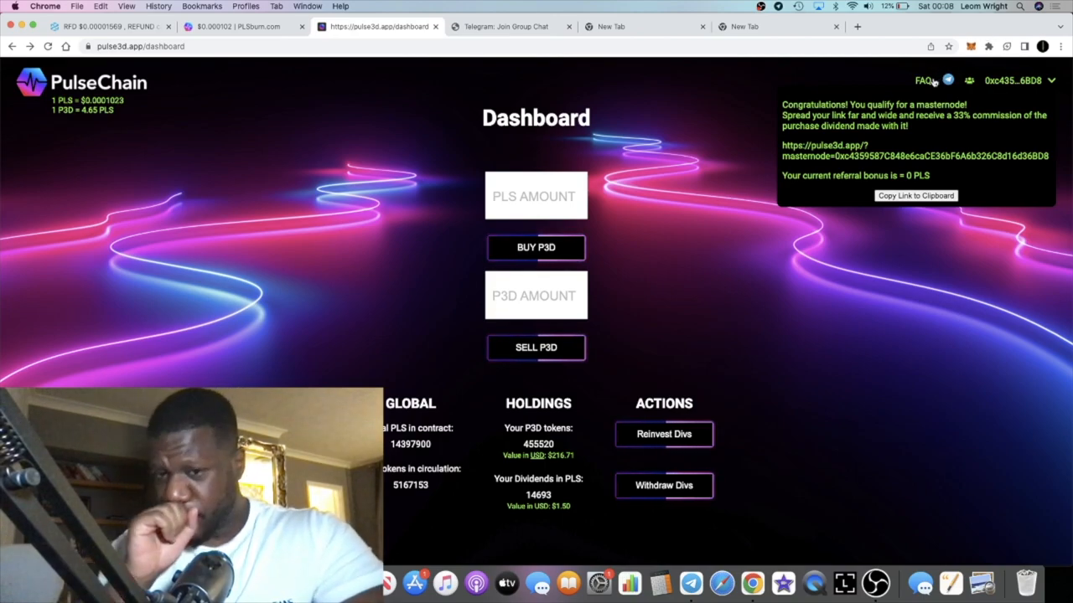
mouse_move(648, 273)
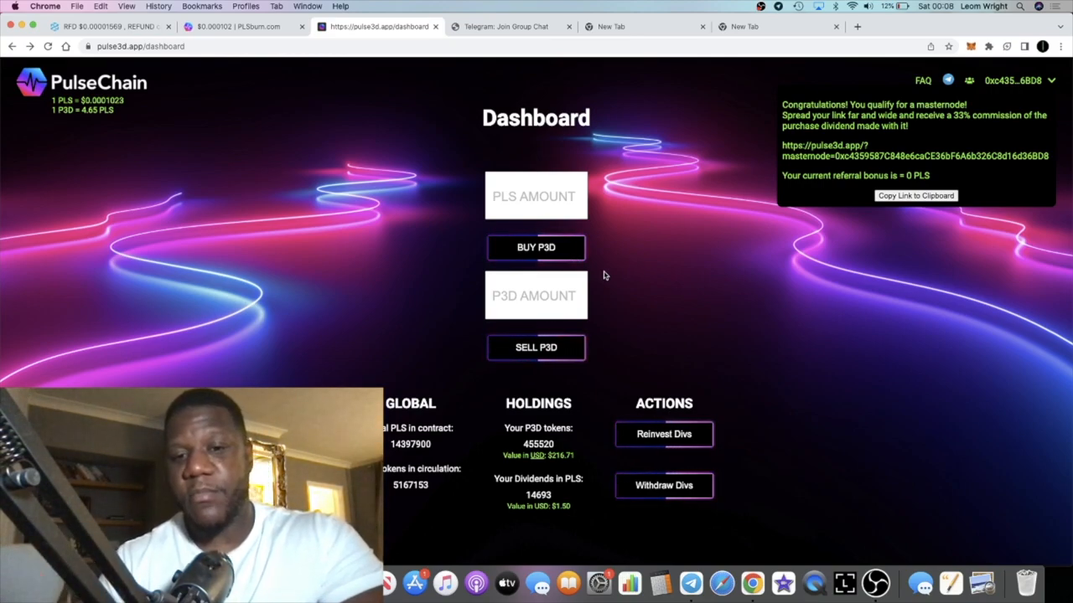
scroll("down", 3)
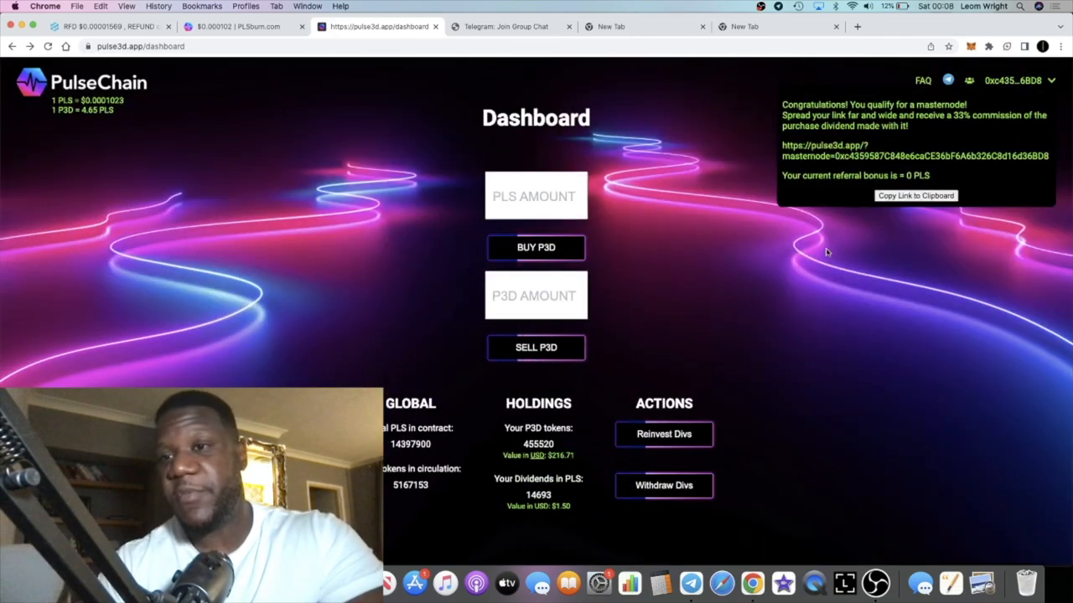
- Read the FAQ down to the dividends, sell-off protection and risk warning answers
left_click(922, 81)
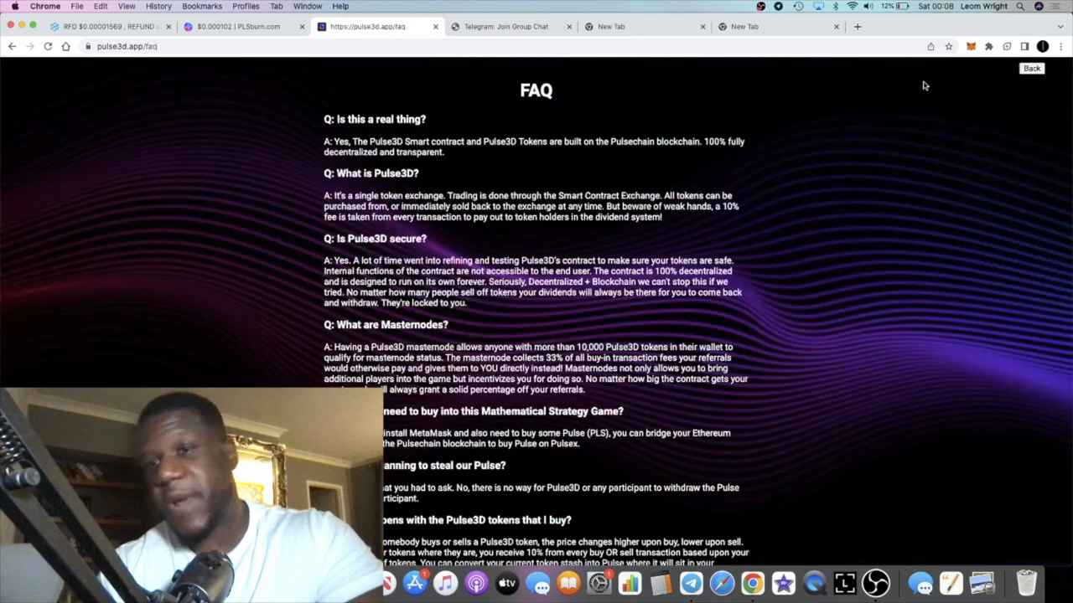
scroll("down", 3)
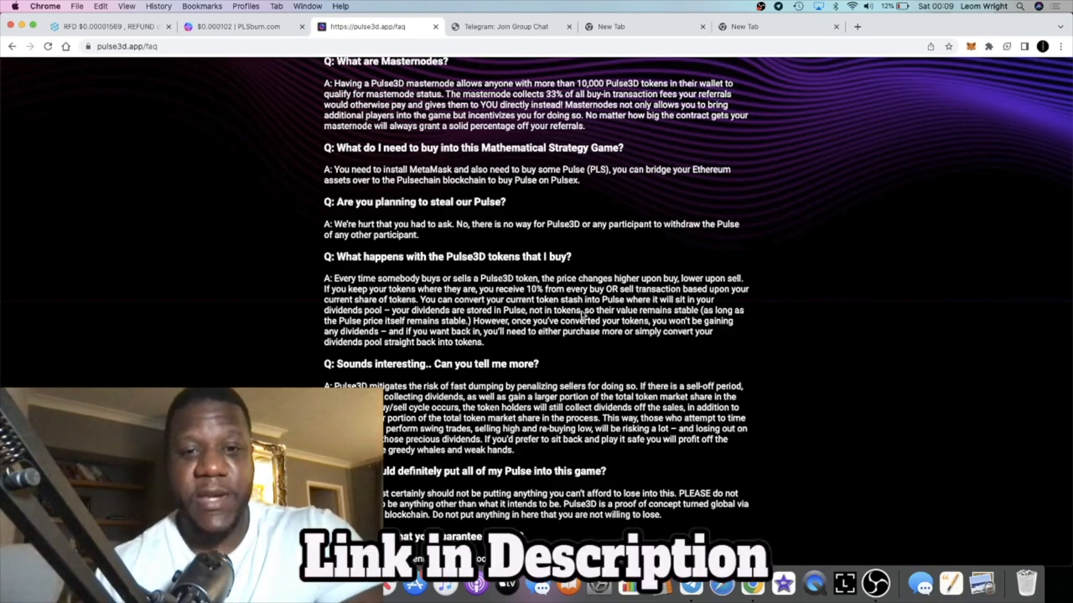
scroll("down", 3)
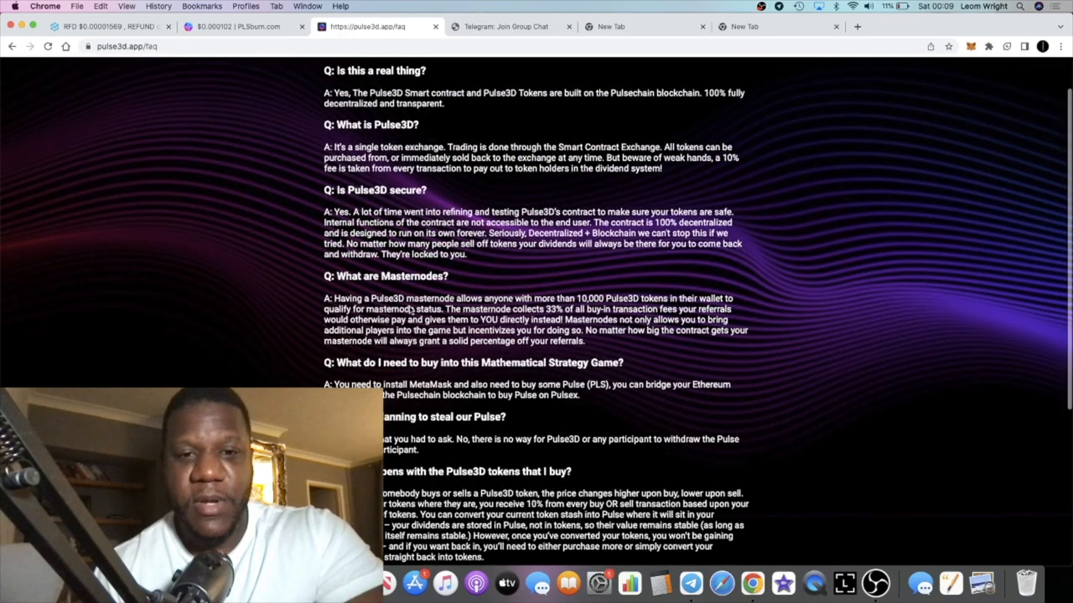
scroll("down", 3)
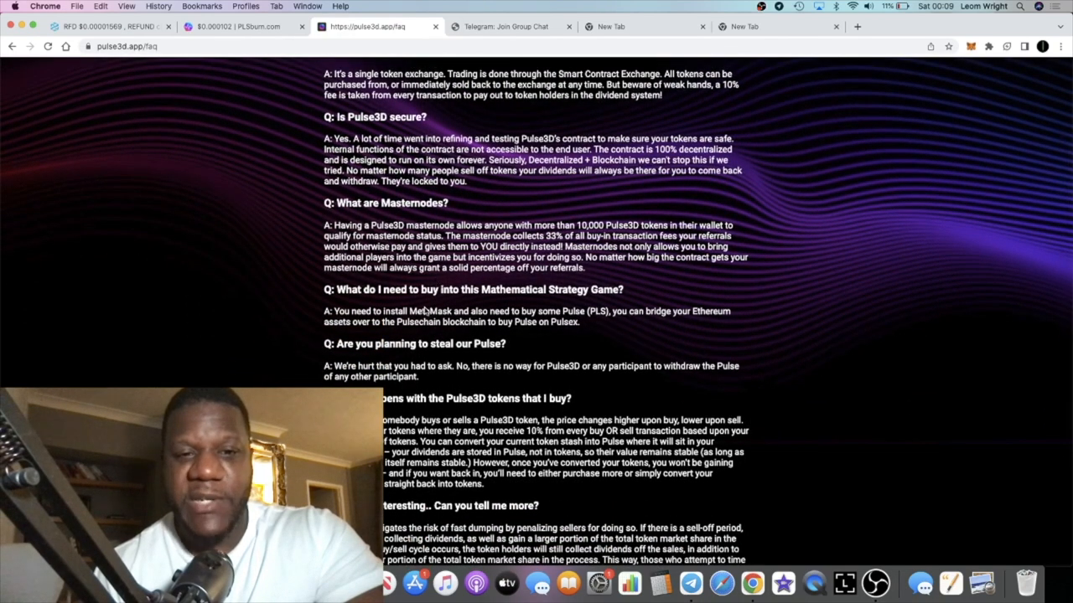
scroll("down", 3)
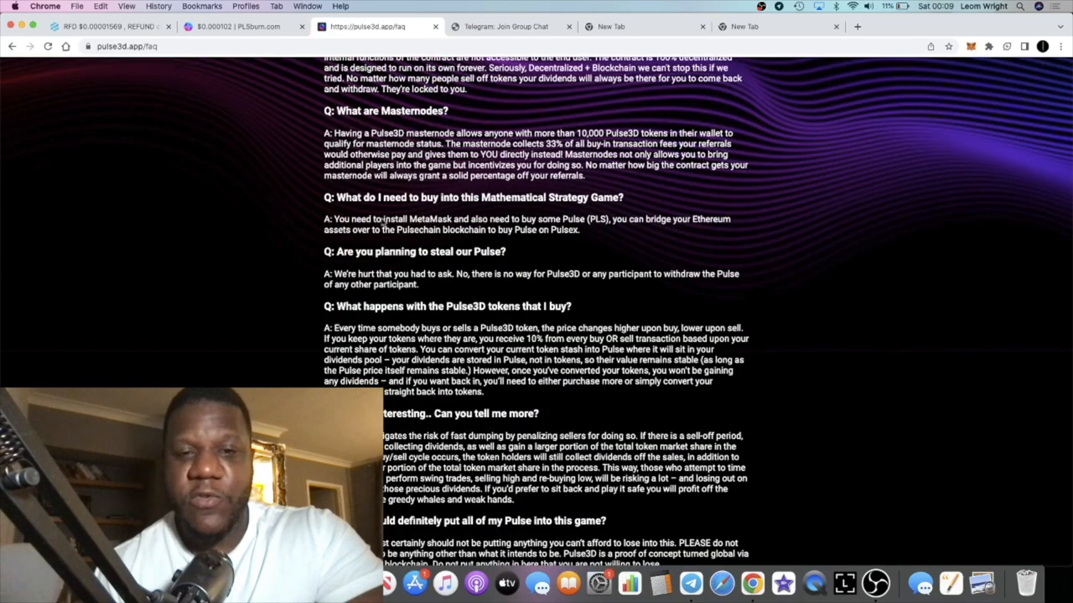
scroll("down", 3)
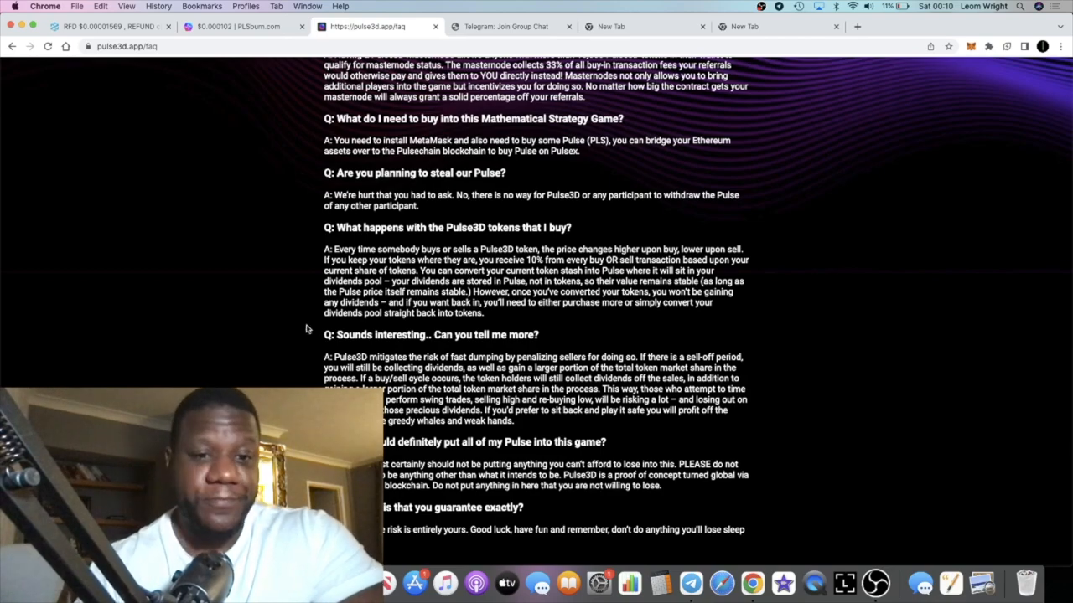
mouse_move(442, 340)
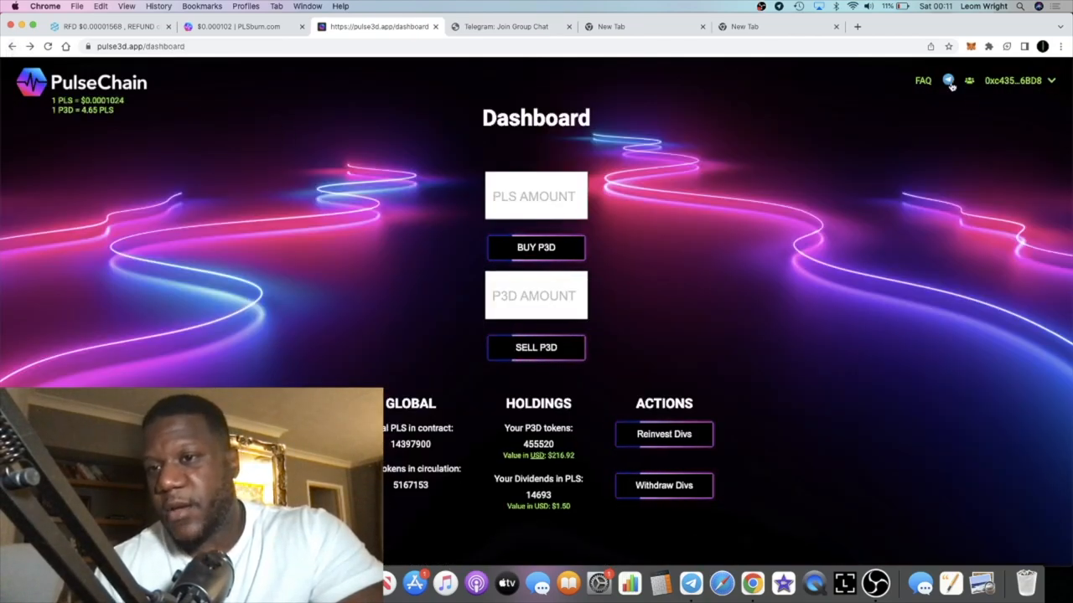
mouse_move(929, 84)
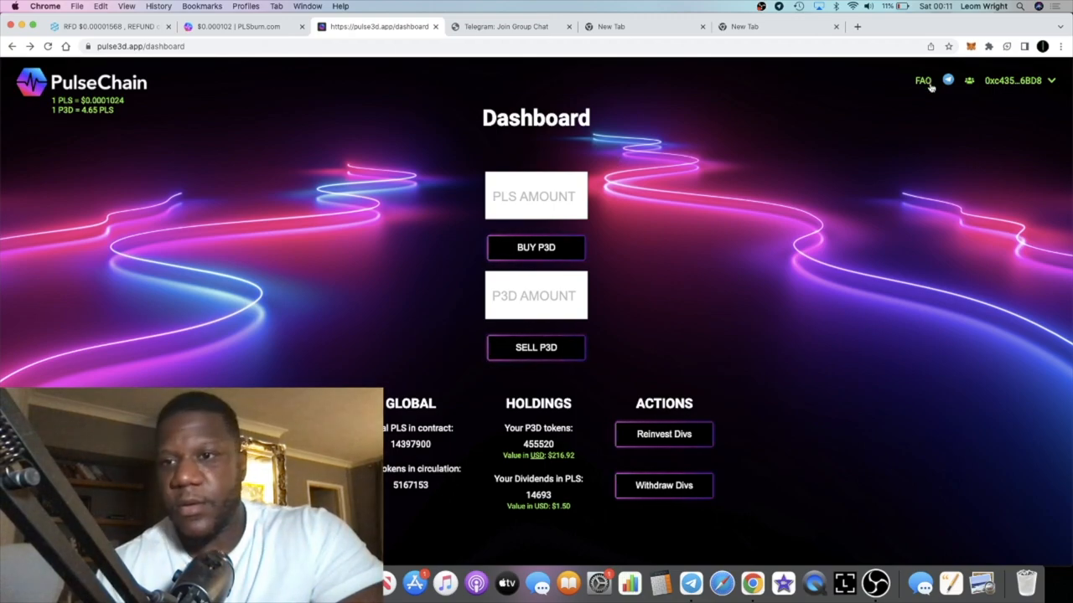
left_click(922, 79)
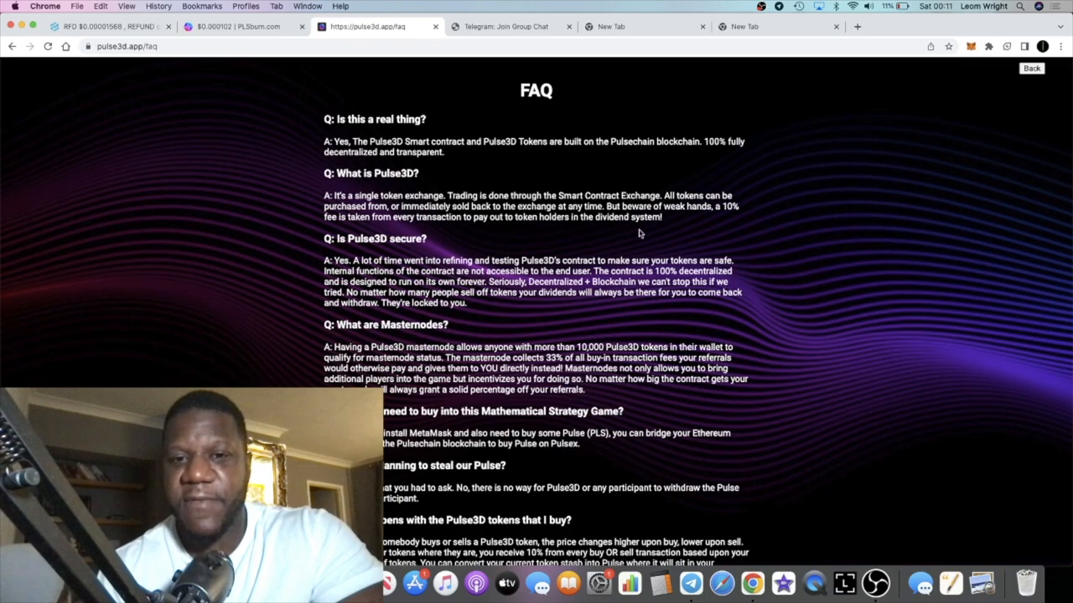
mouse_move(883, 123)
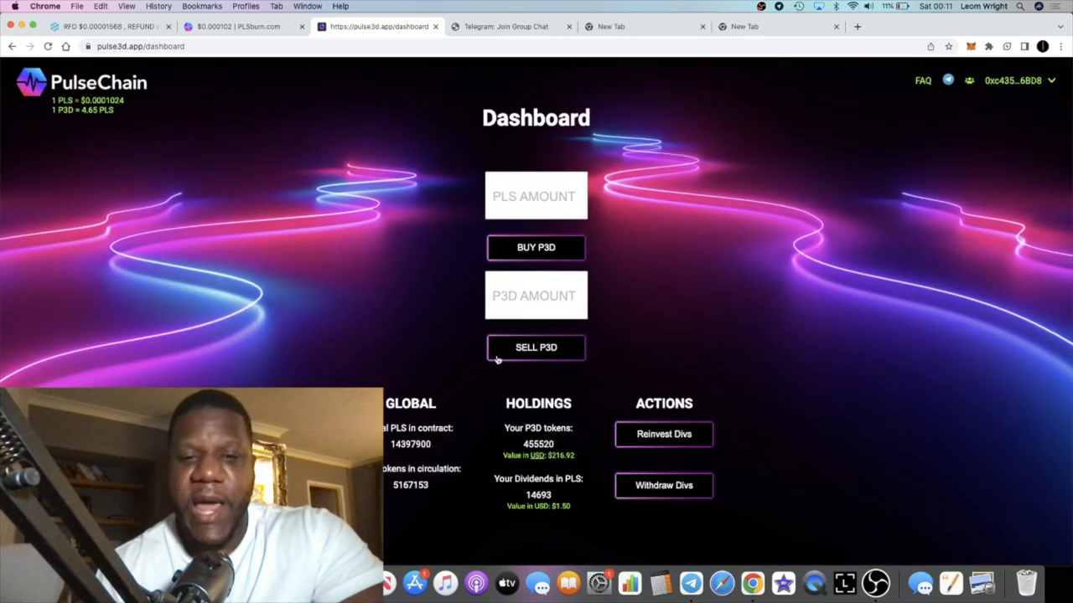
scroll("down", 3)
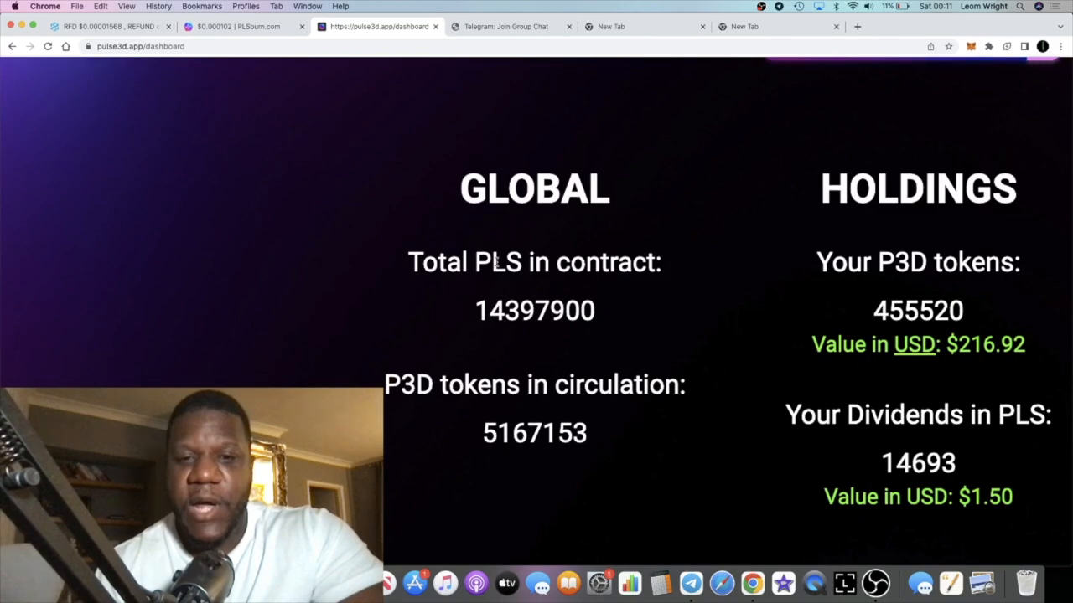
mouse_move(526, 321)
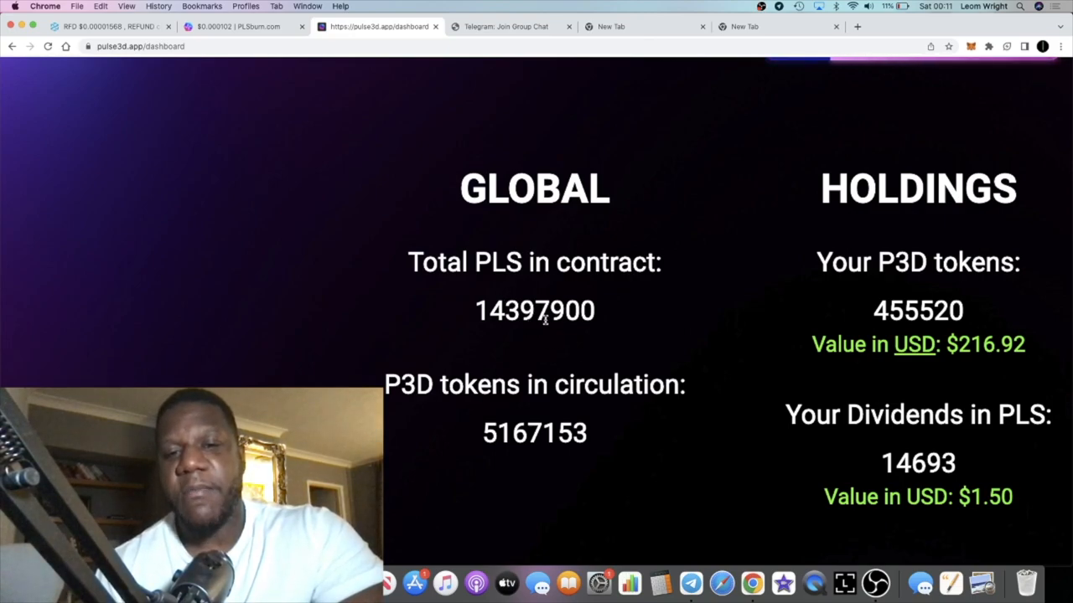
mouse_move(520, 440)
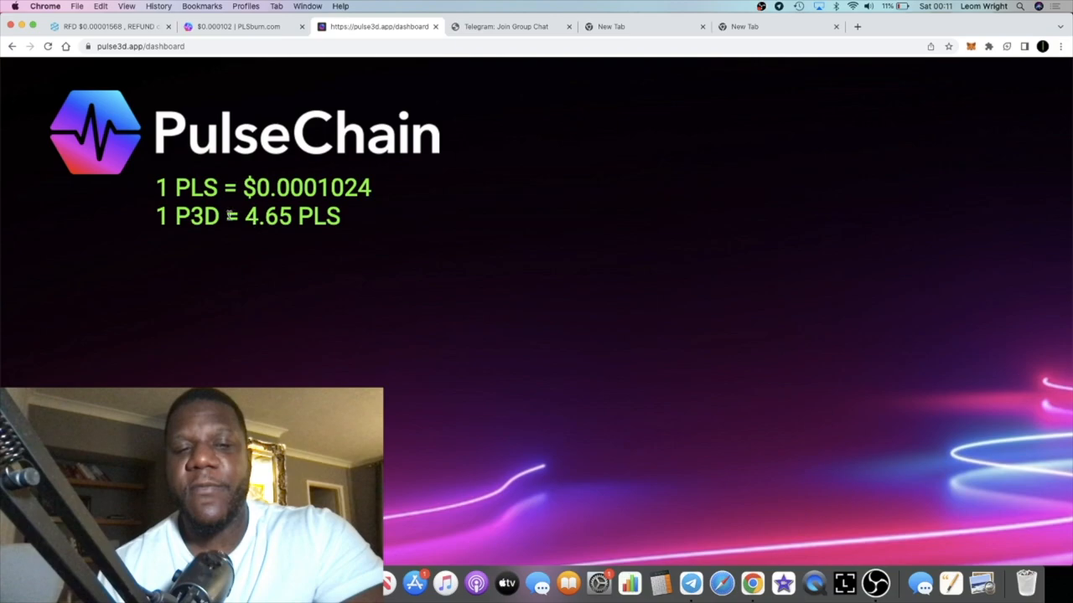
mouse_move(272, 224)
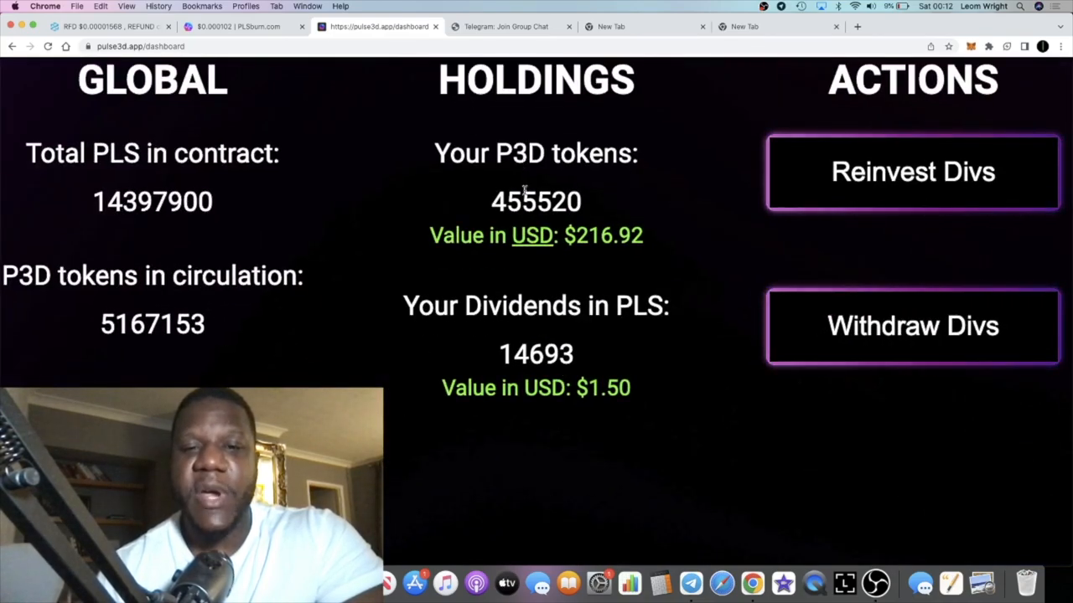
double_click(517, 201)
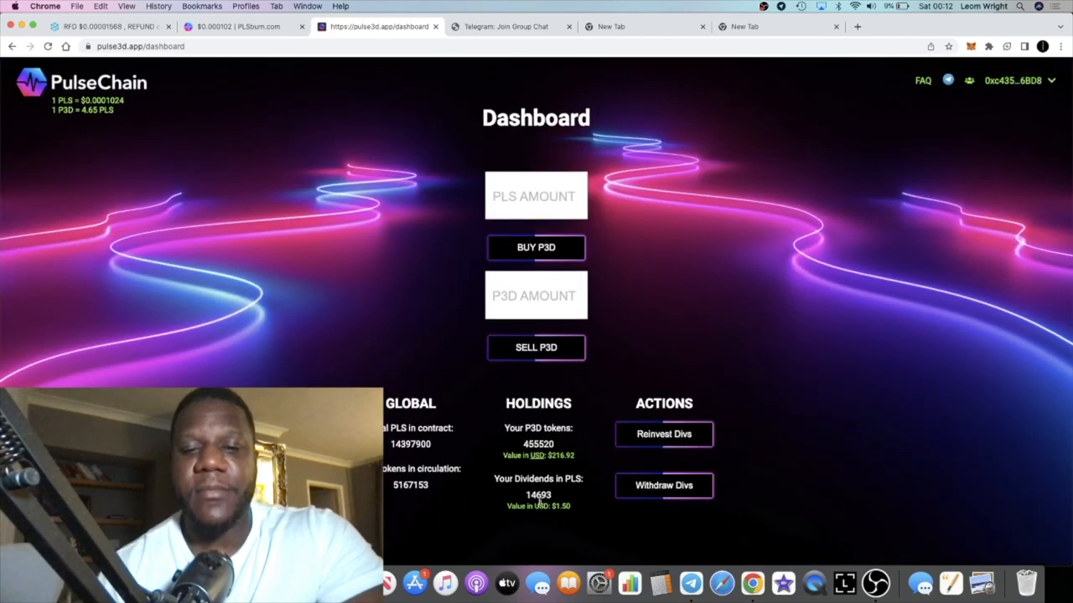
- Reconnect the wallet to the dashboard, which now shows 0 P3D and 0 PLS
scroll("down", 3)
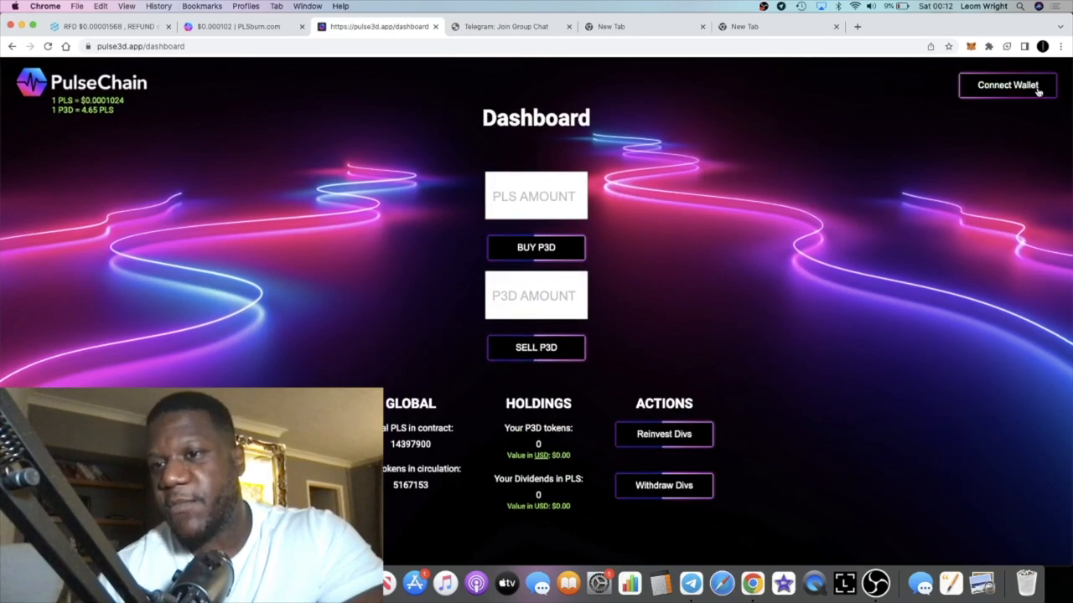
left_click(1006, 84)
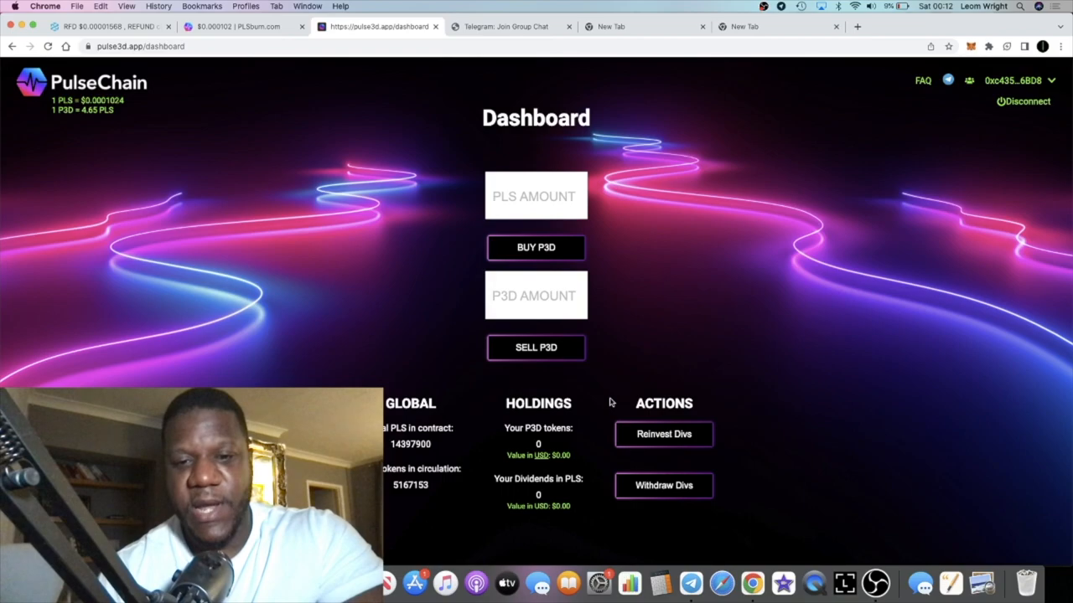